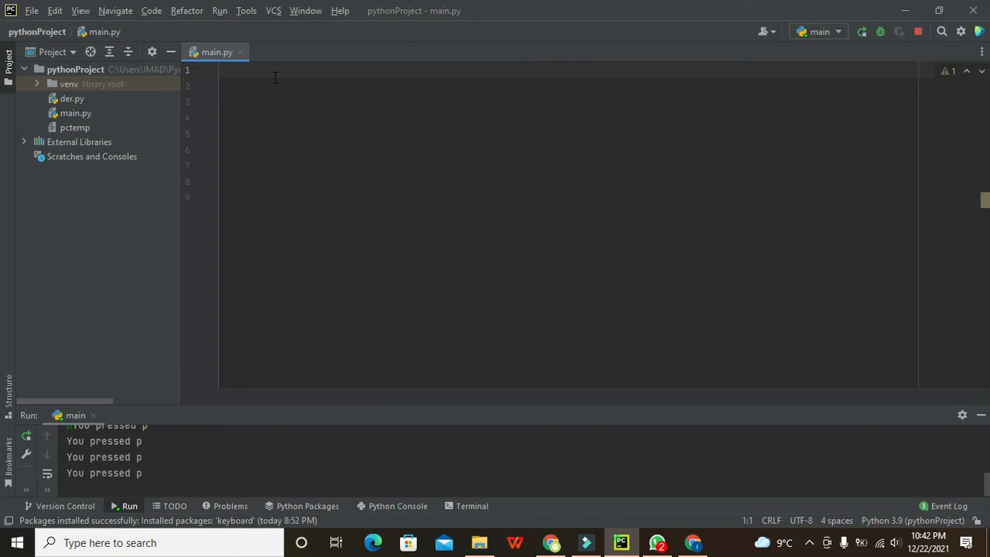
Step: Write `import keyboard` on line 1 and view its unused-import quick fixes
text(i)
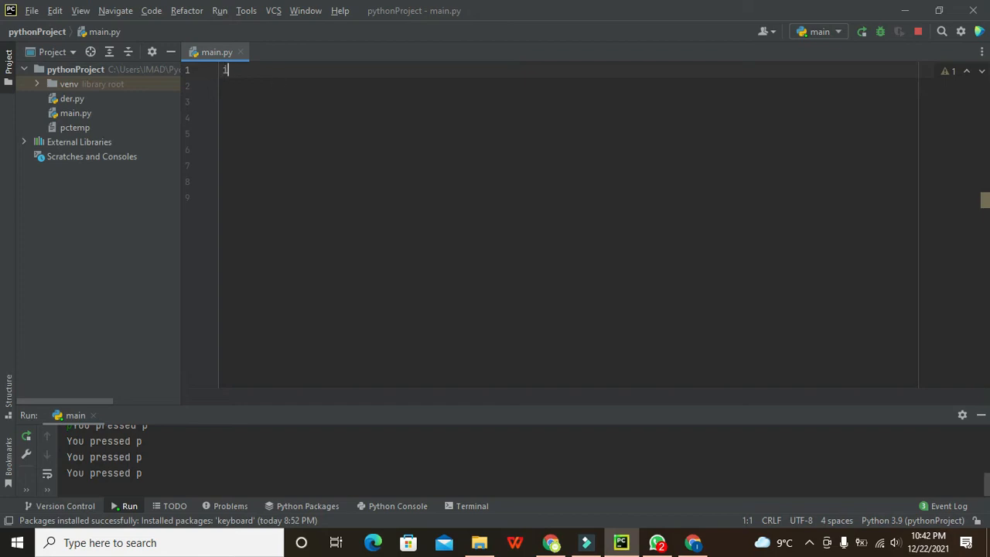
text(mport)
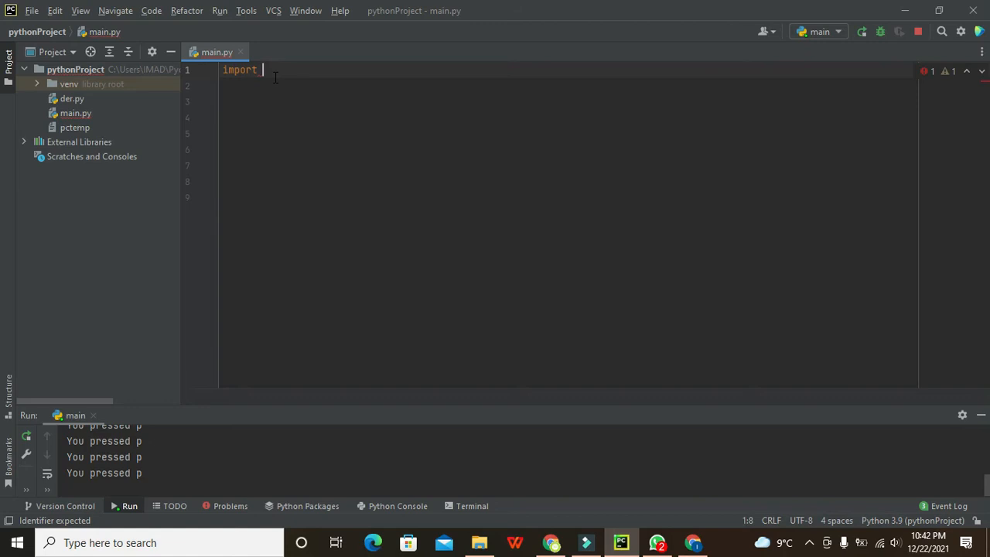
text(keyboard)
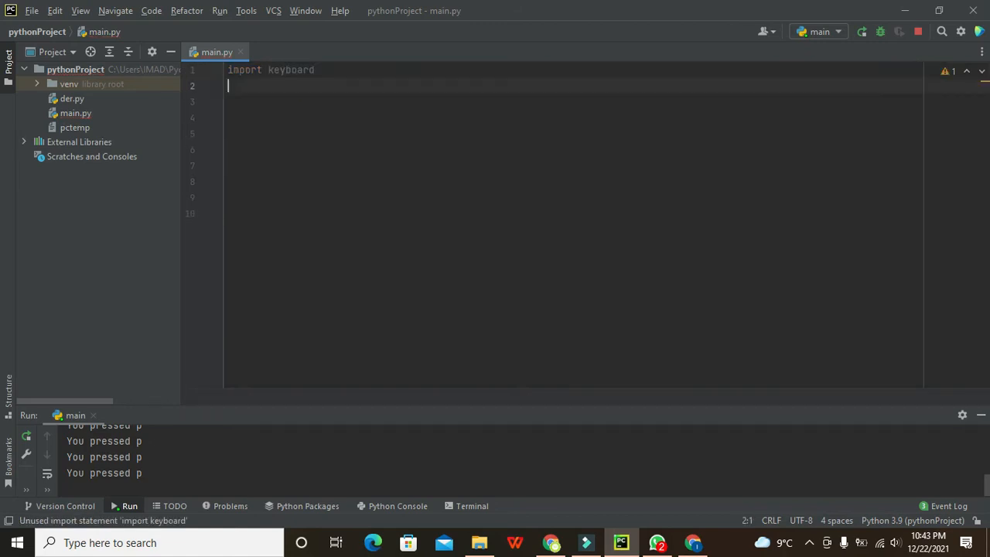
mouse_move(291, 70)
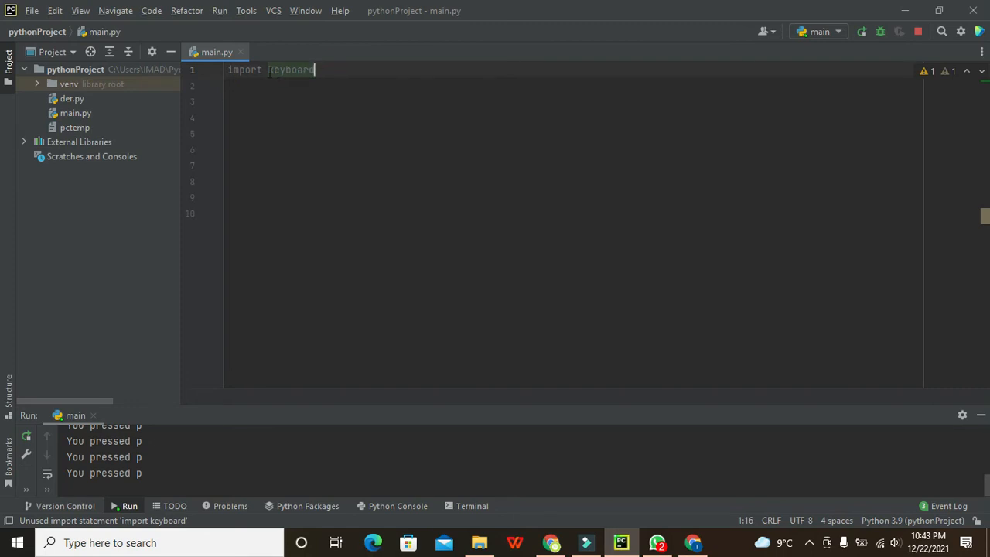
click(294, 70)
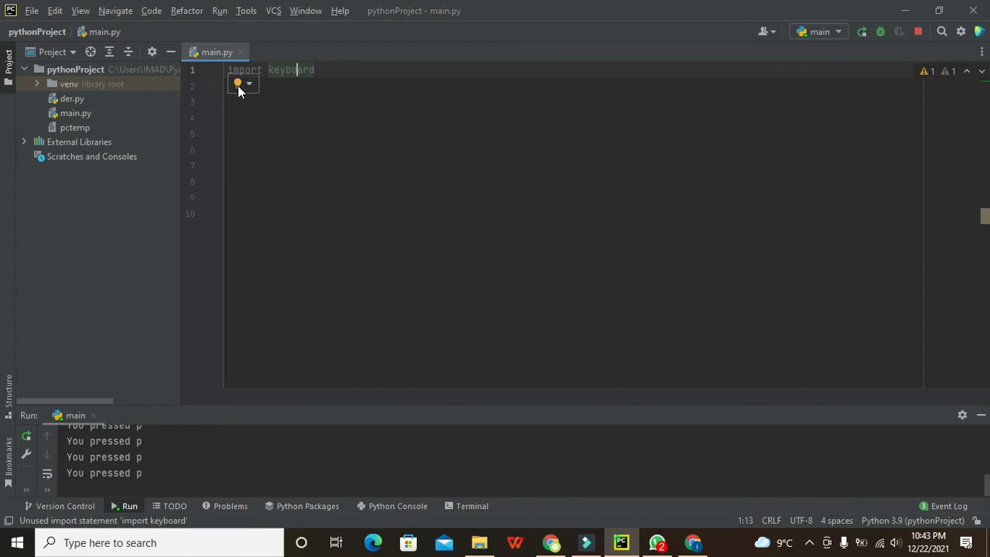
mouse_move(252, 90)
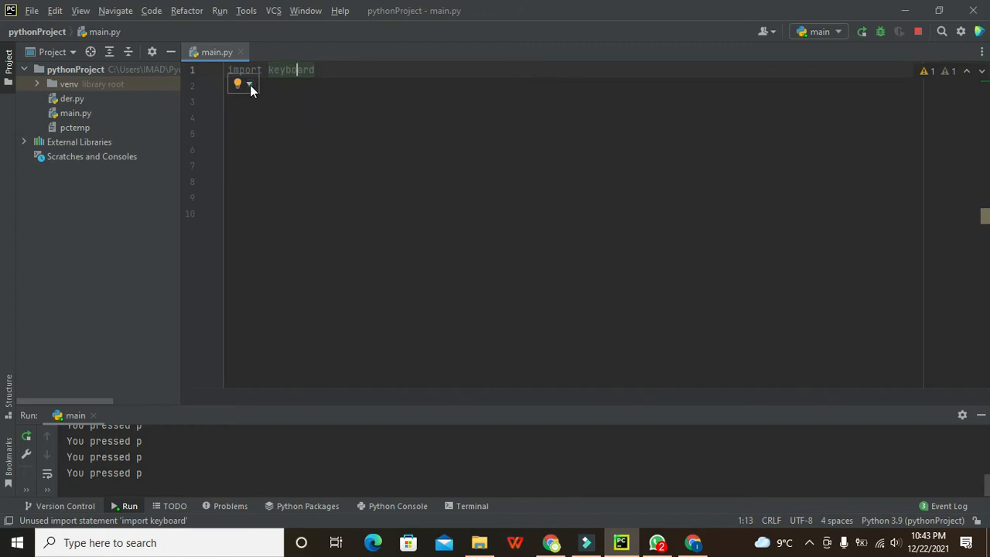
click(250, 83)
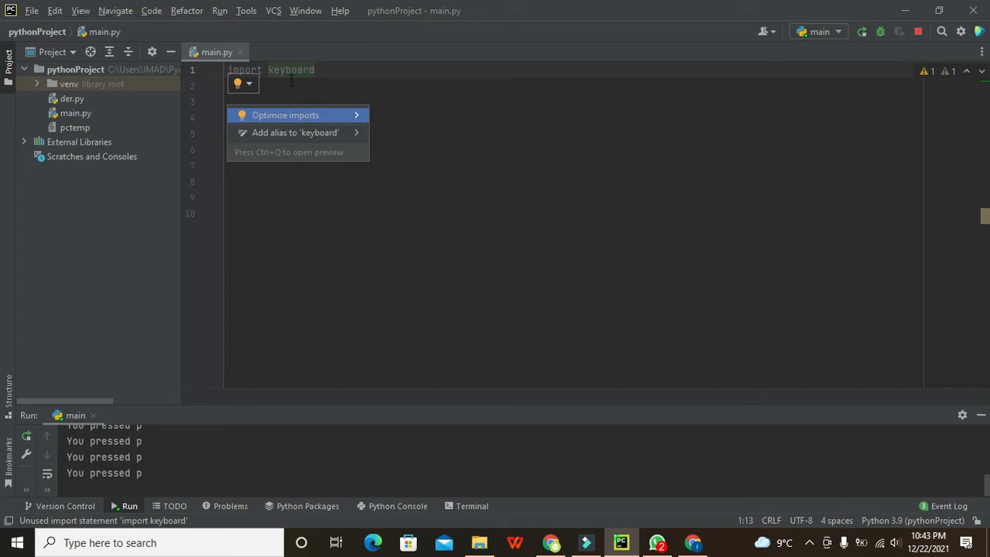
mouse_move(286, 94)
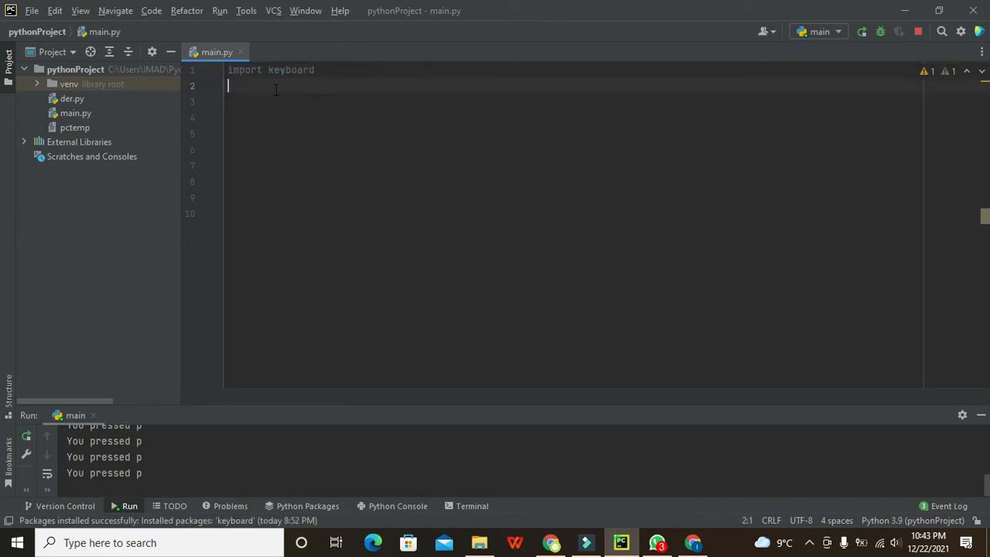
mouse_move(280, 90)
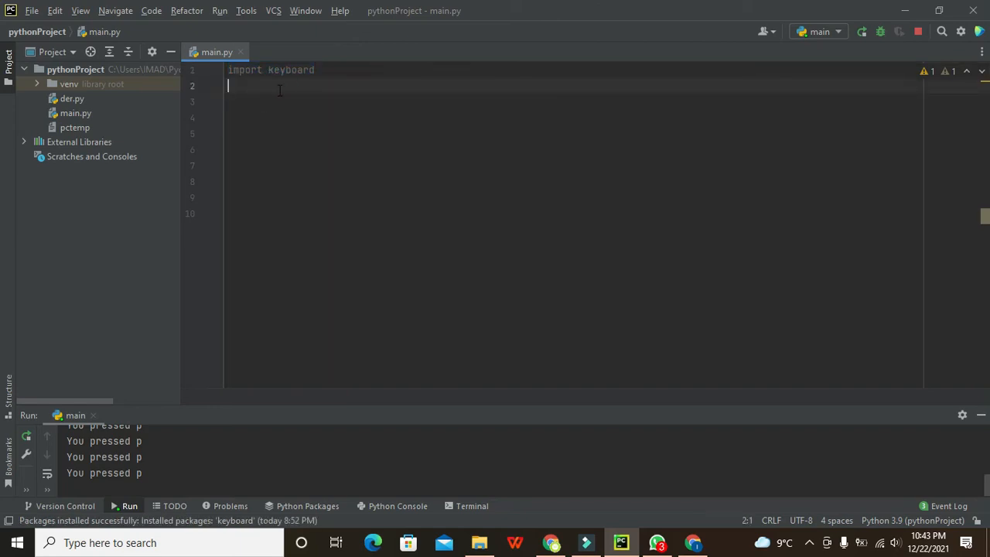
Step: Add a `while True:` loop header on line 3, correcting the 'TRUE' capitalisation
text(w)
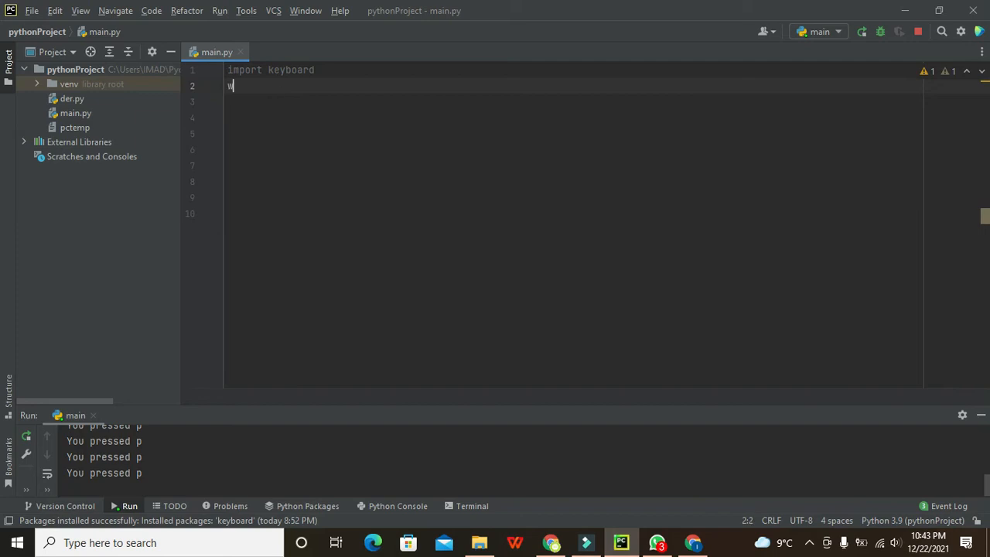
text(while)
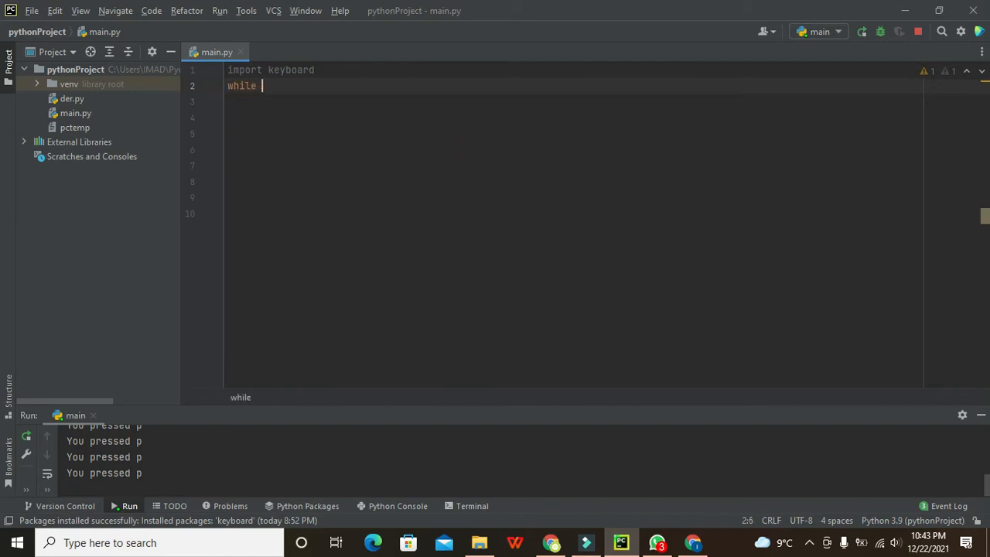
text(TRUE)
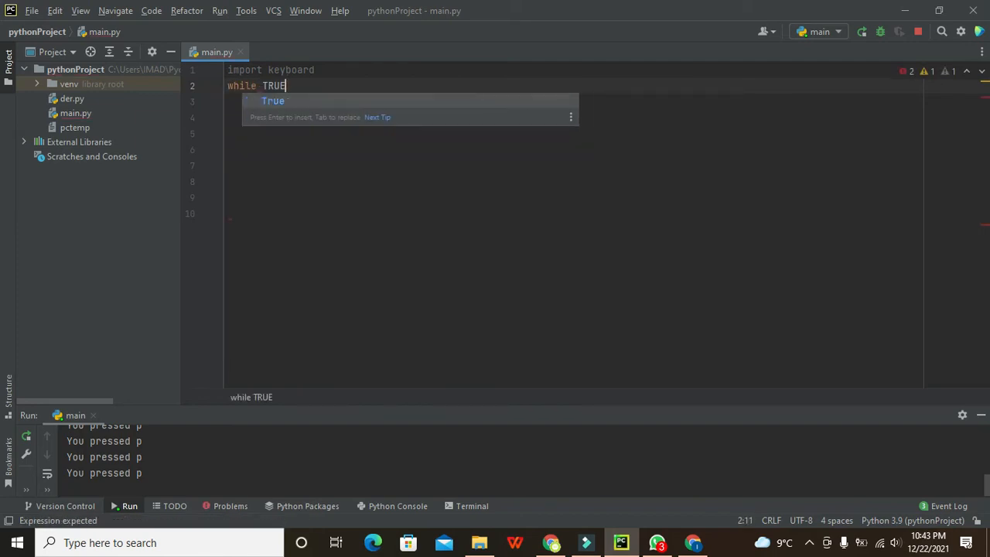
text(:)
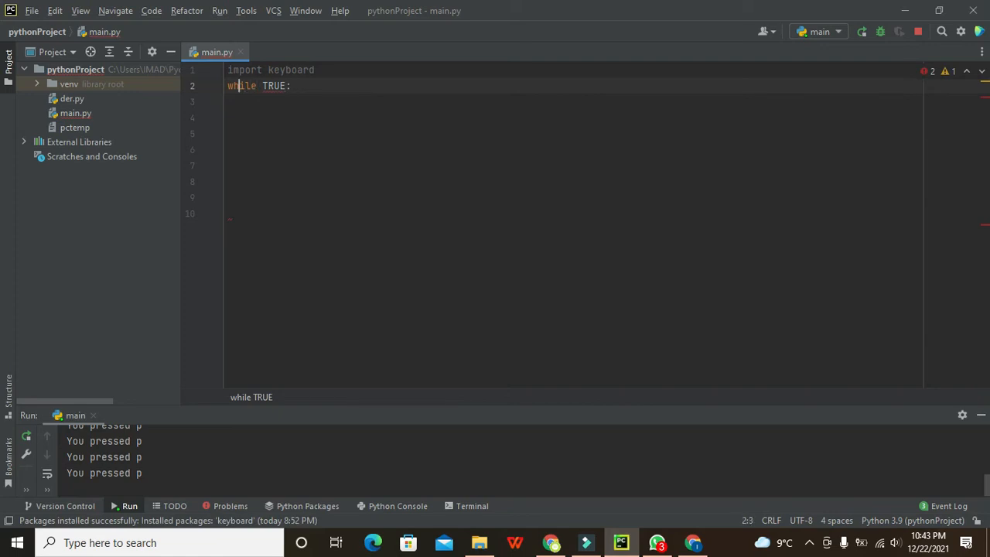
key(Enter)
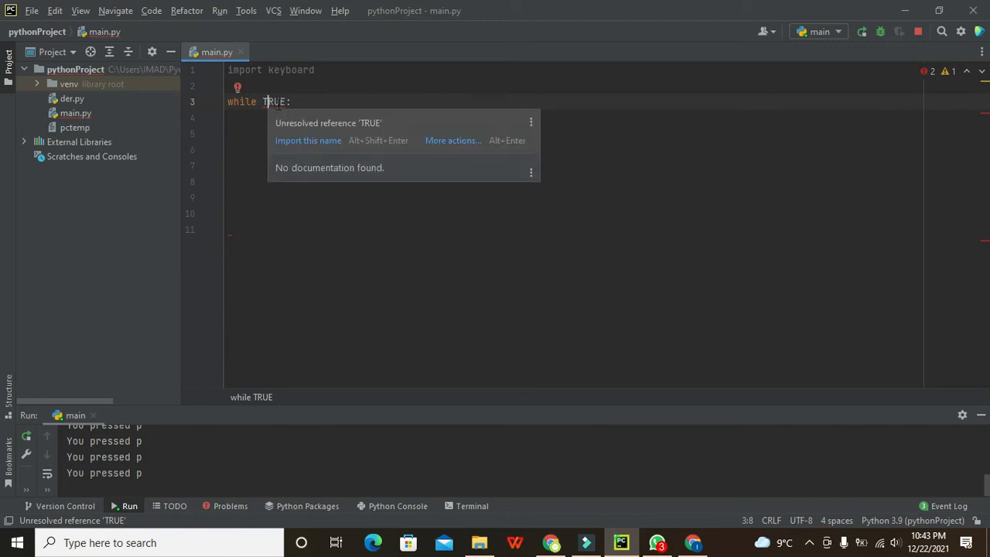
key(BackSpace)
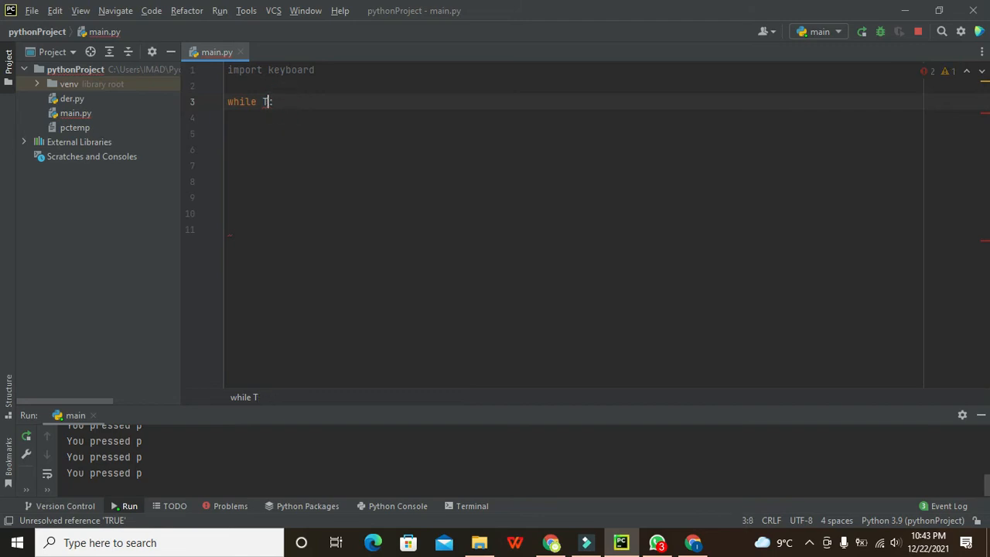
text(rue)
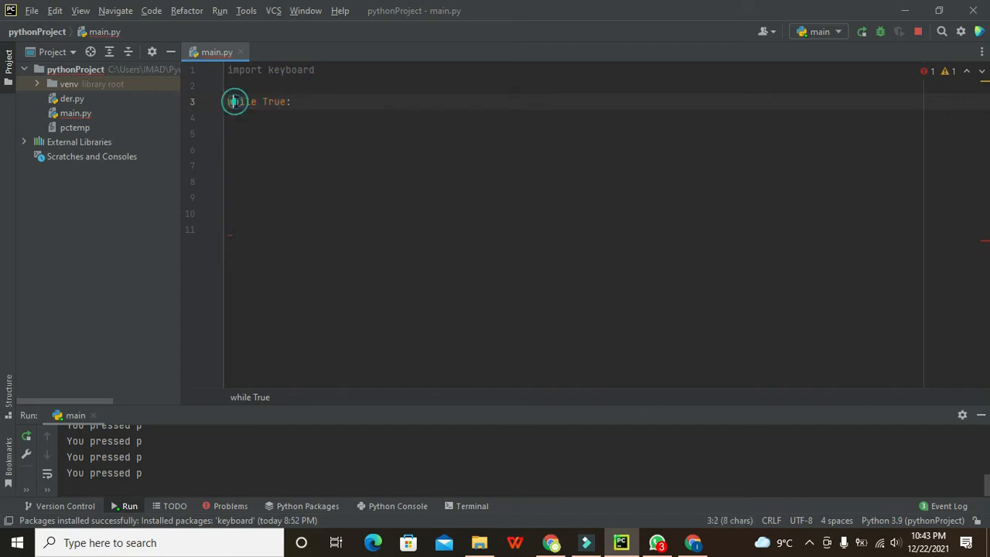
double_click(237, 101)
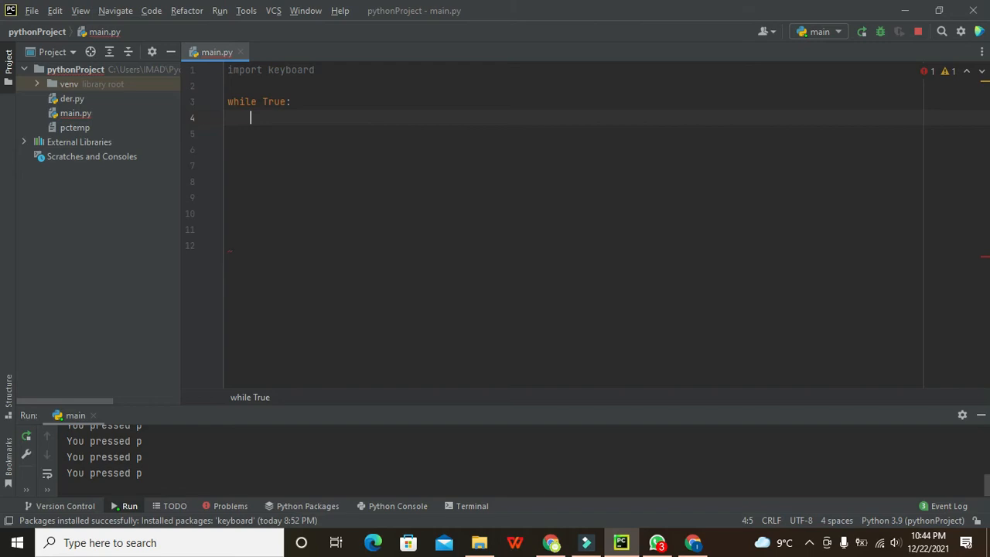
Step: Write `keyboard.read_key() == "a"` inside the loop body using autocomplete
text(key)
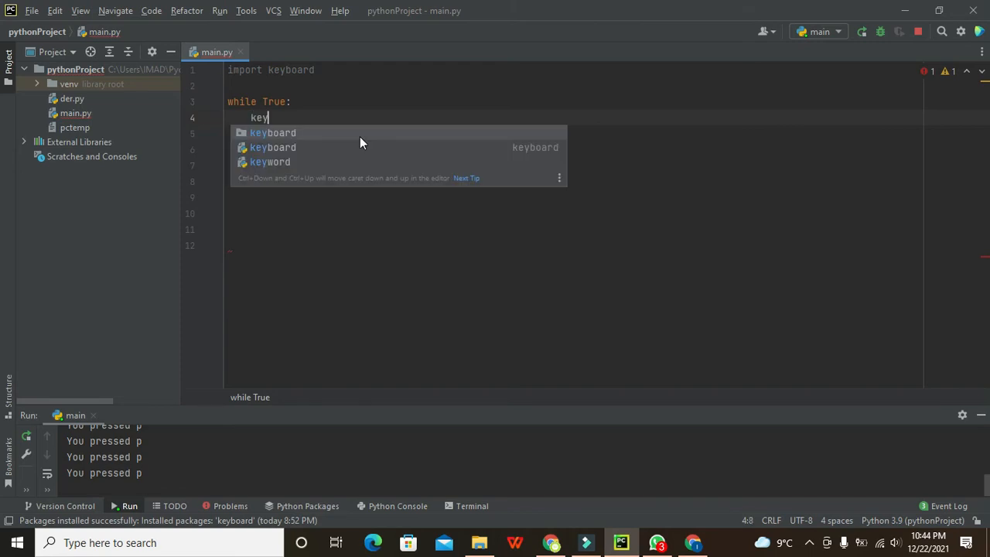
text(b)
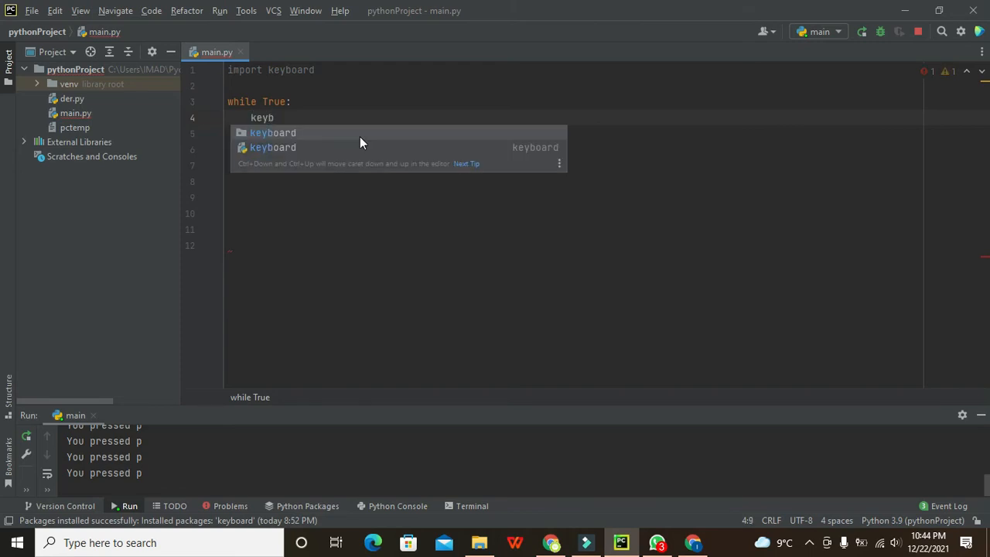
text(oard.)
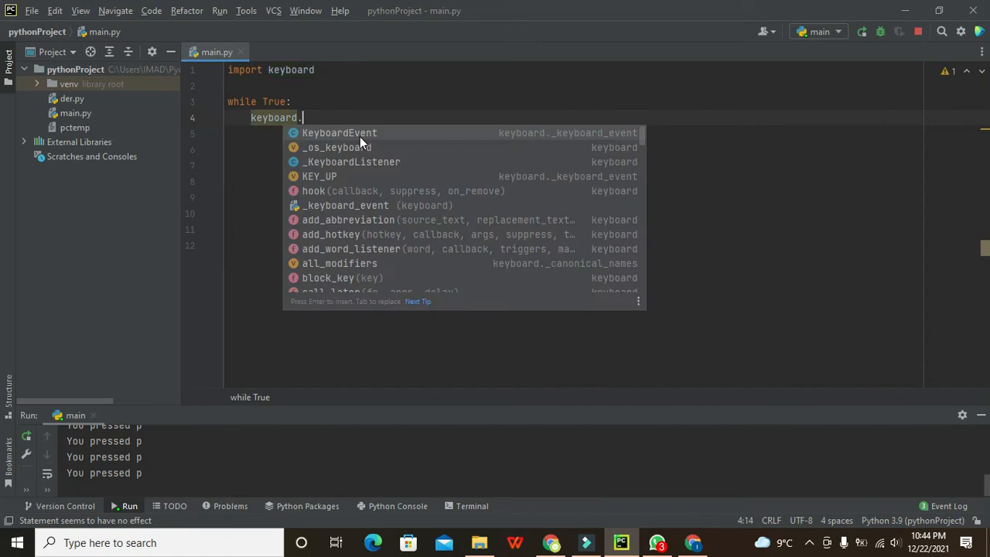
text(read)
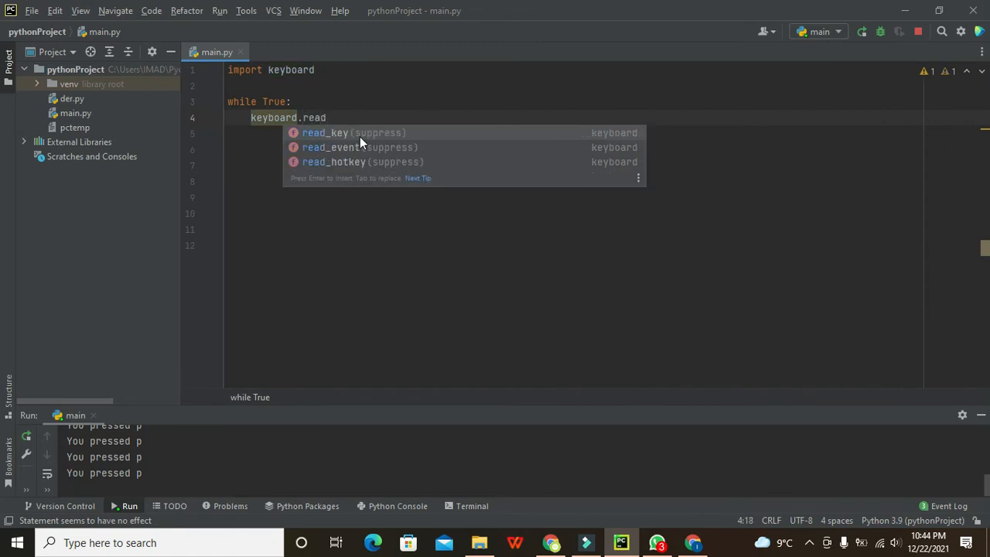
click(324, 132)
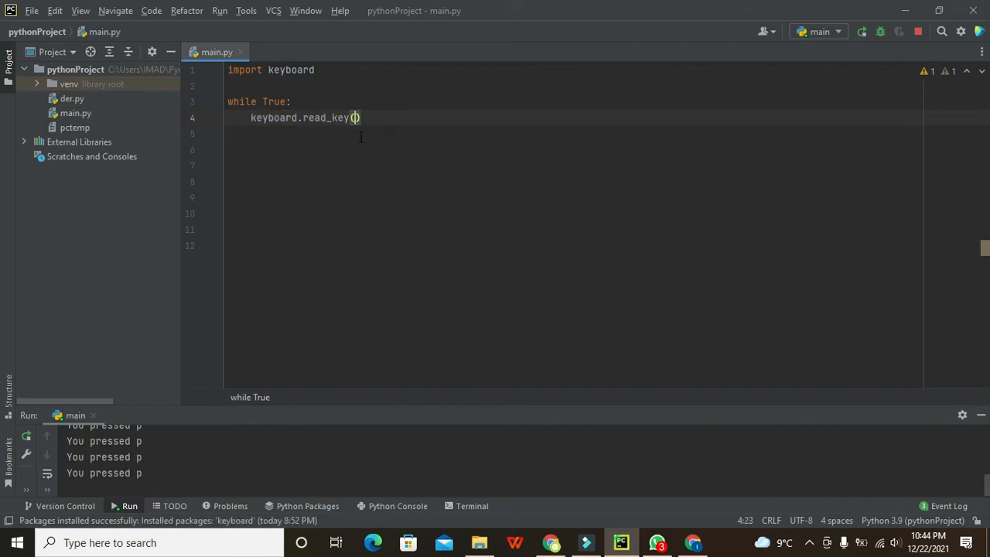
text(==)
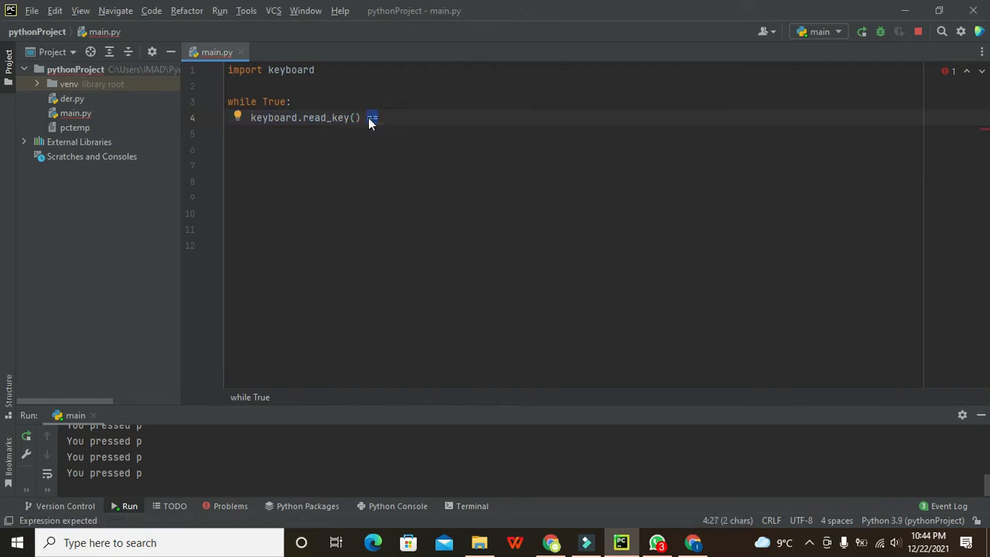
text(')
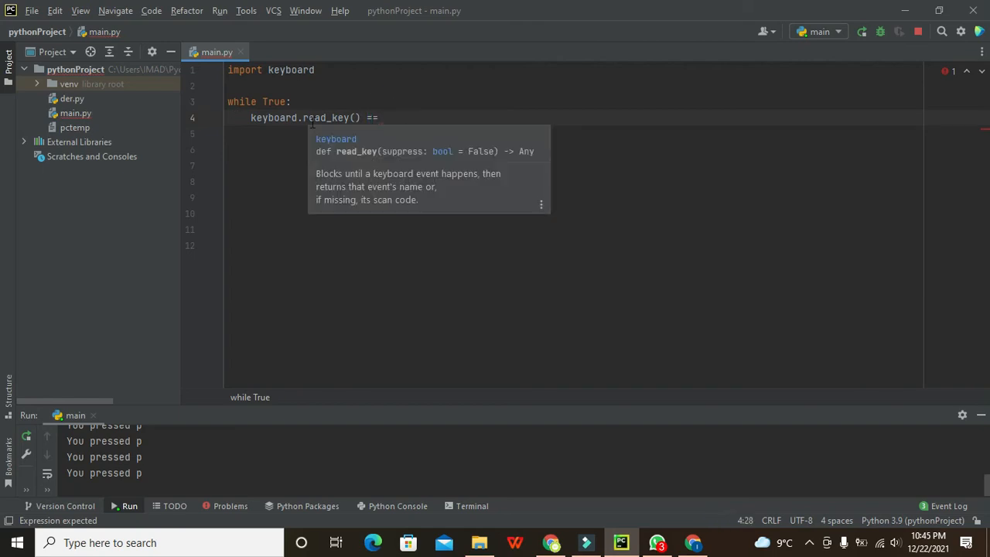
text('e')
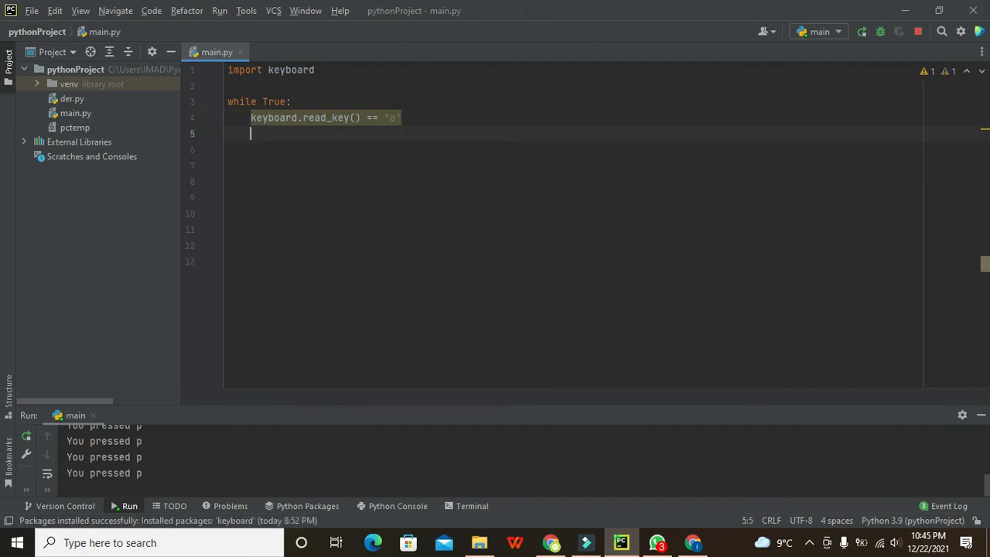
click(349, 134)
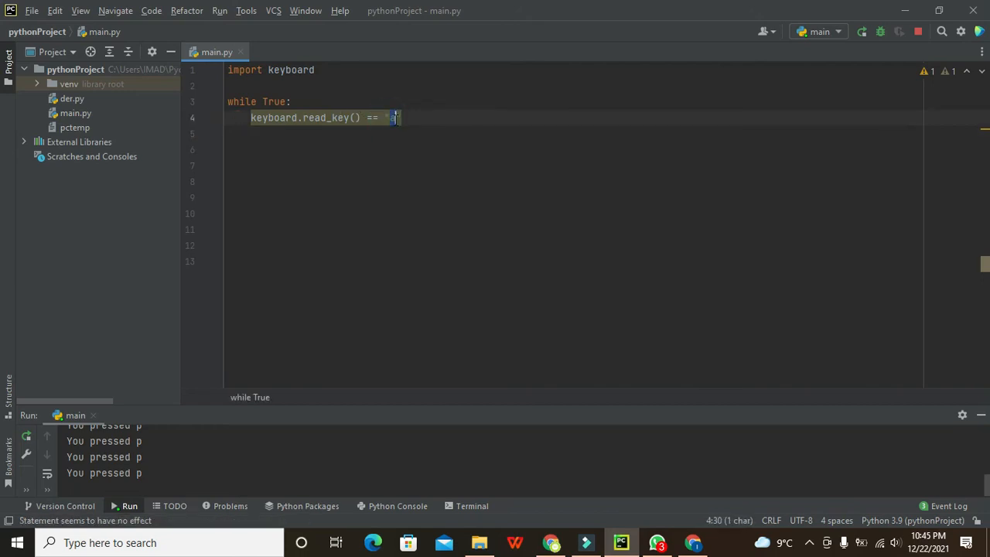
text(a")
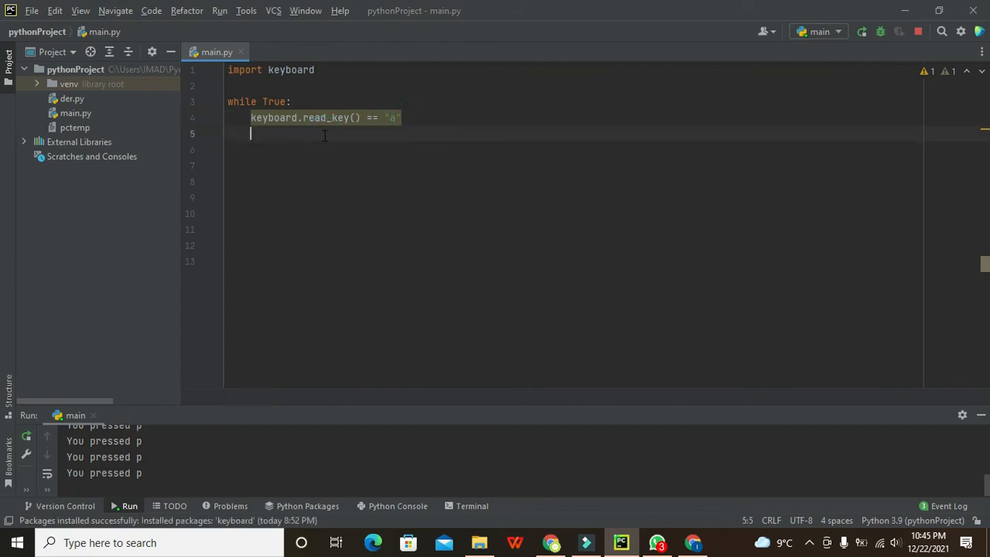
Step: Turn line 4 into `if keyboard.read_key() == "a":` and place the caret in its block
click(251, 117)
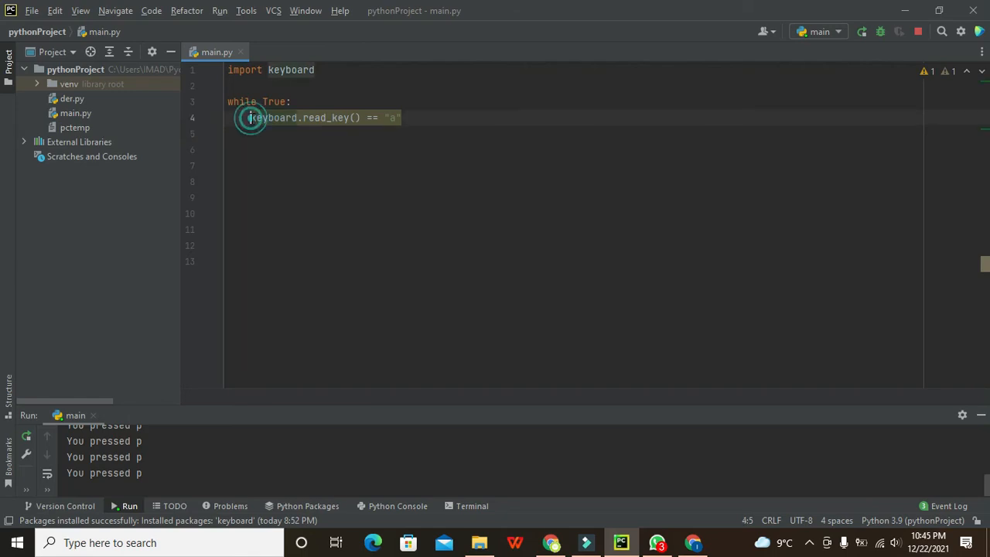
key(Enter)
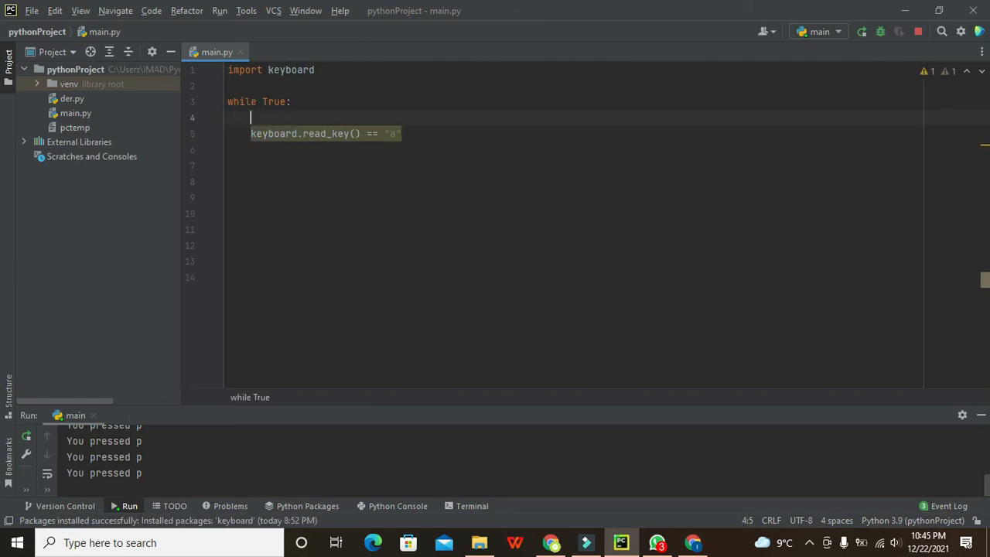
text(if)
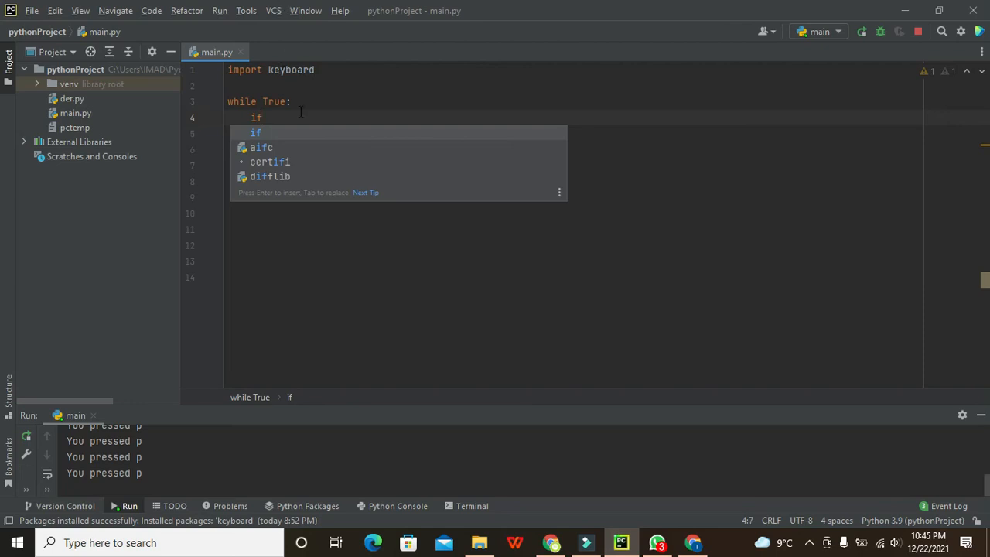
text(keyboard.read_key() == "a")
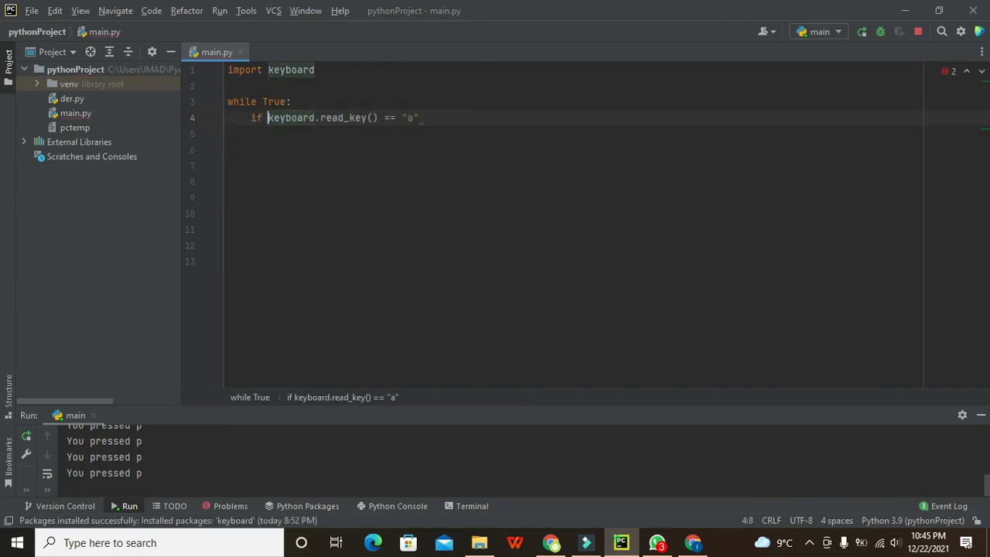
key(Enter)
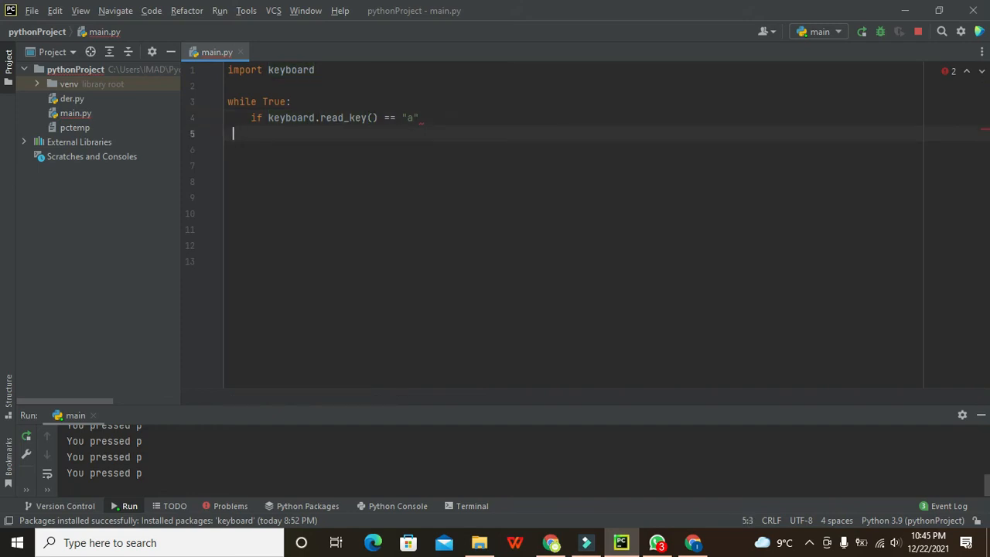
click(324, 117)
text(:)
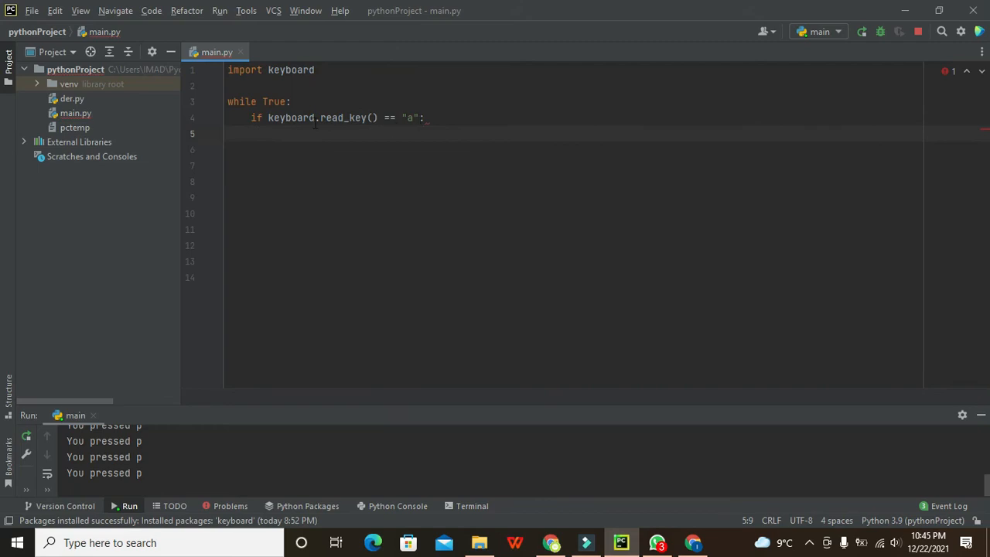
click(266, 130)
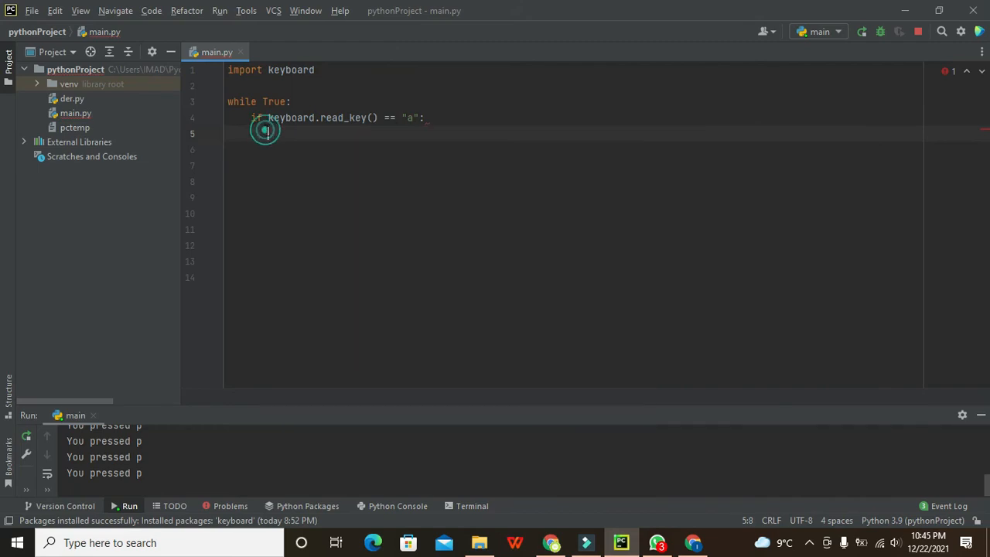
click(265, 130)
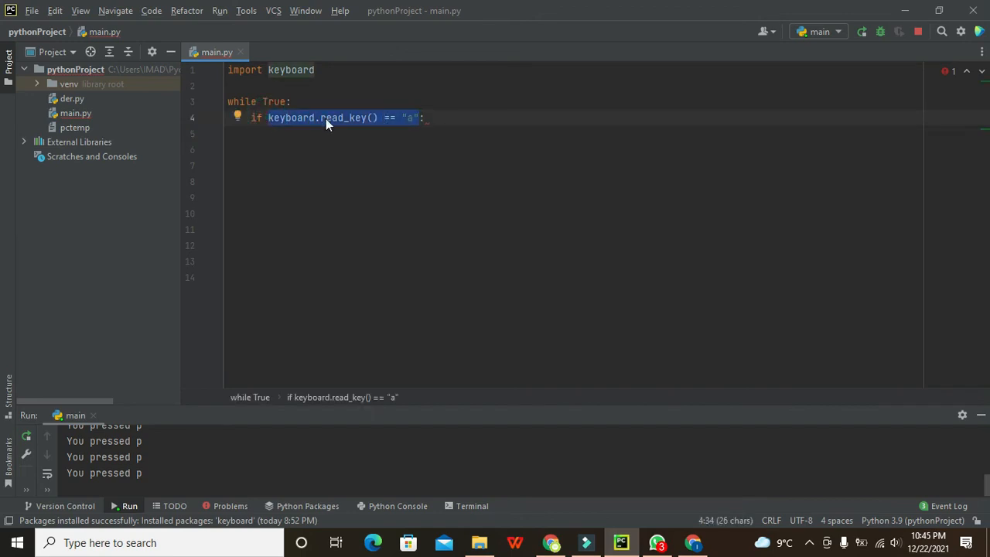
mouse_move(414, 126)
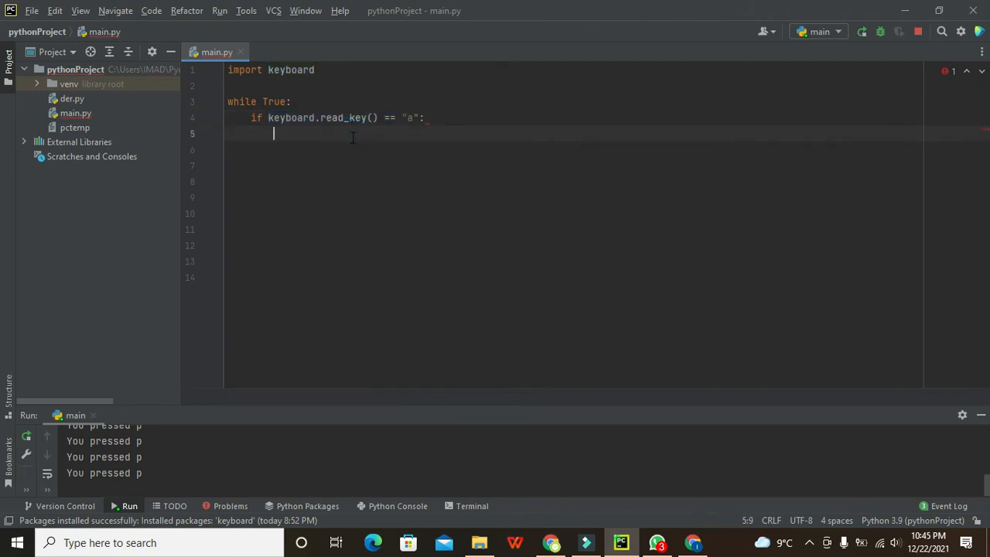
Step: Print "a is pressed.." under the a check and add a d block printing "d is pressed.."
text(print("a is pre)
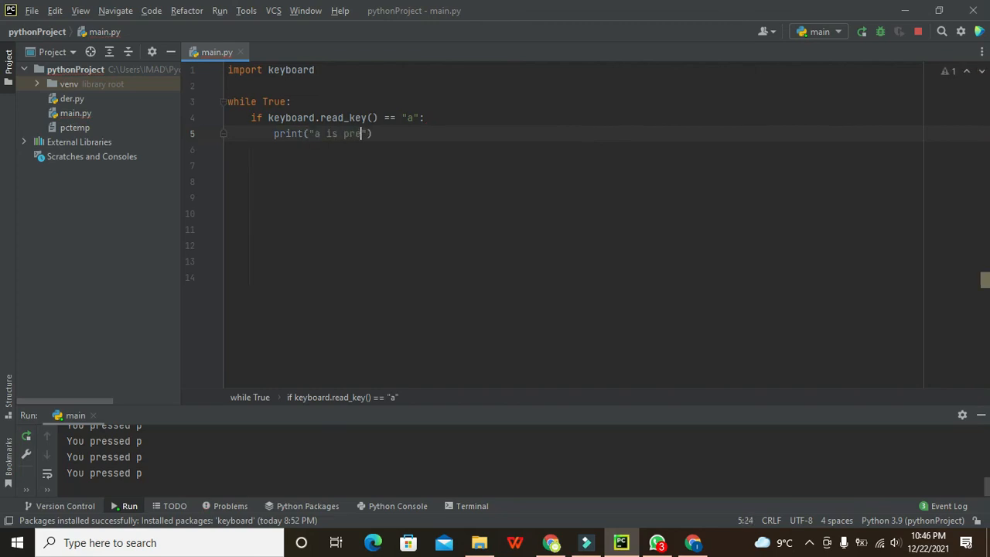
text(ssed..)
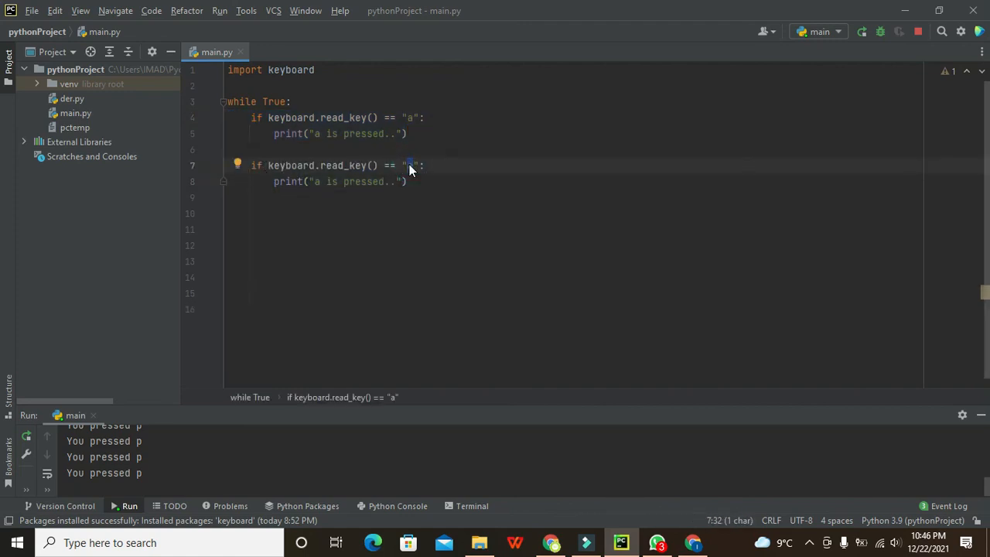
text(d)
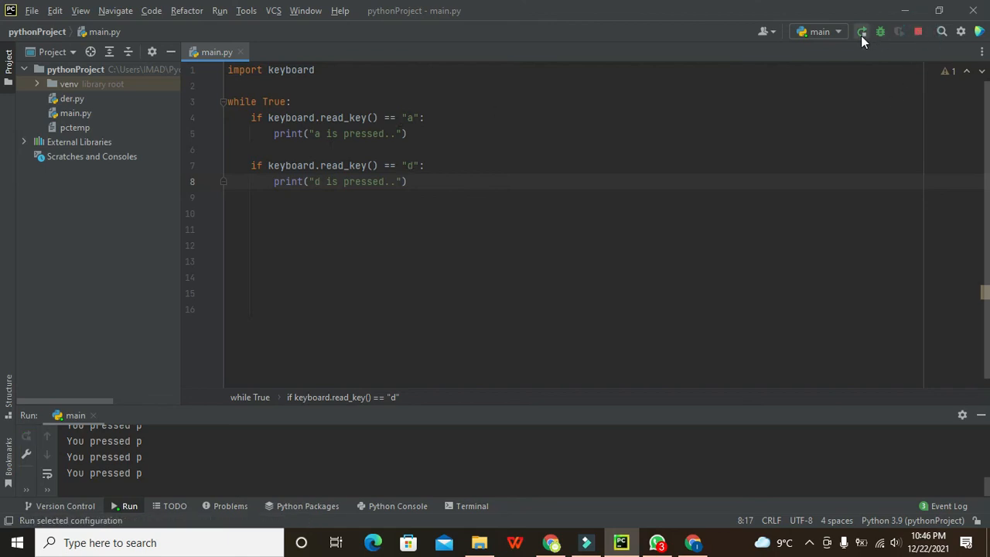
Step: Rerun the script, stopping the previous process, to get "a is pressed.." output
click(917, 31)
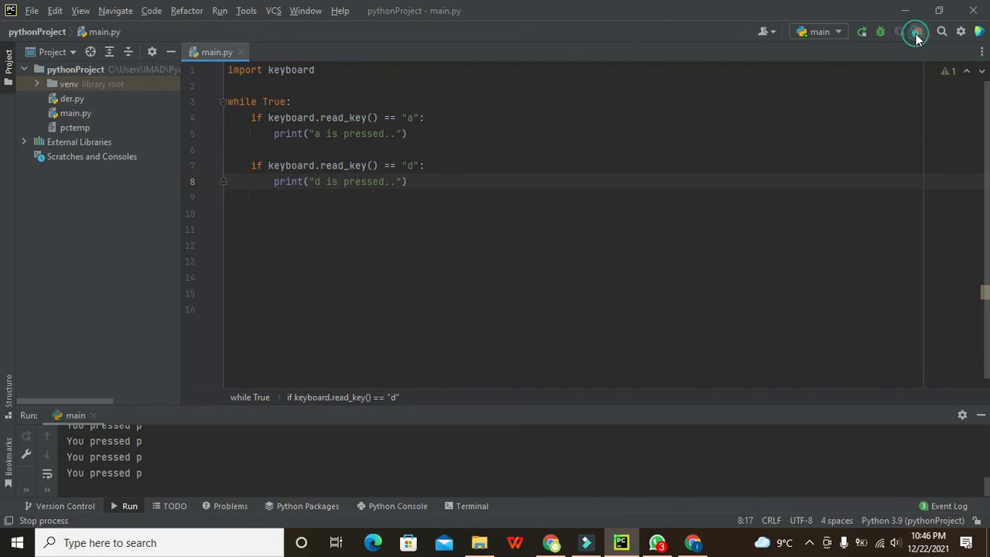
click(915, 31)
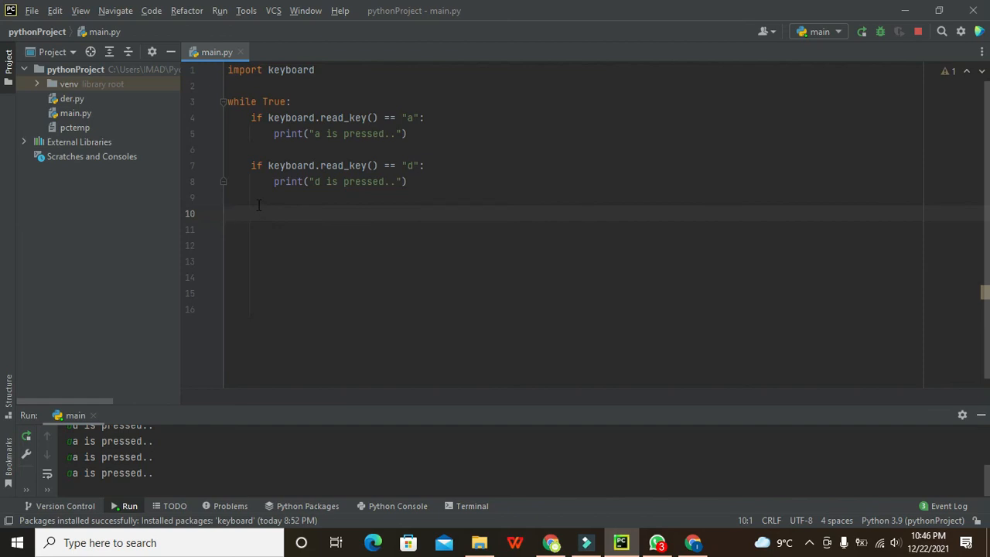
mouse_move(254, 208)
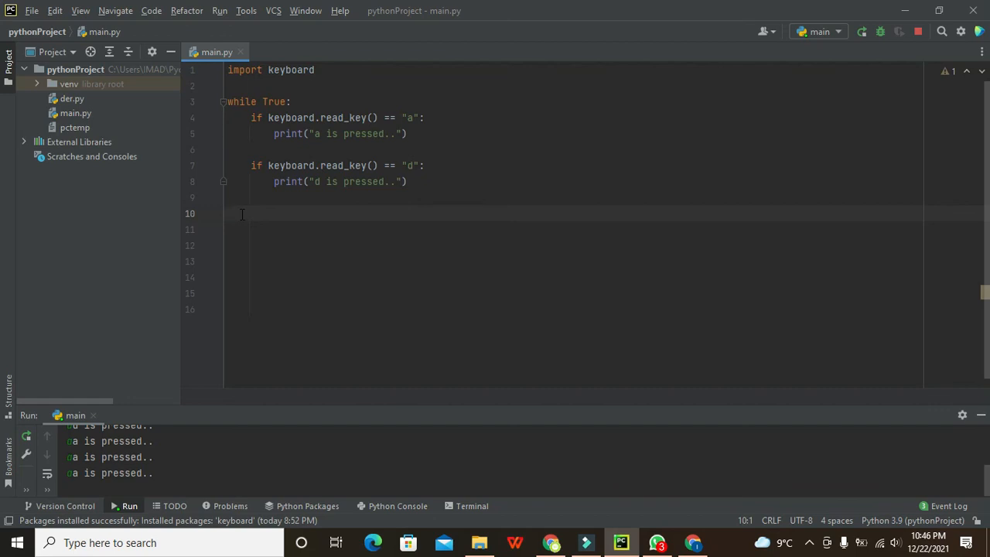
mouse_move(252, 209)
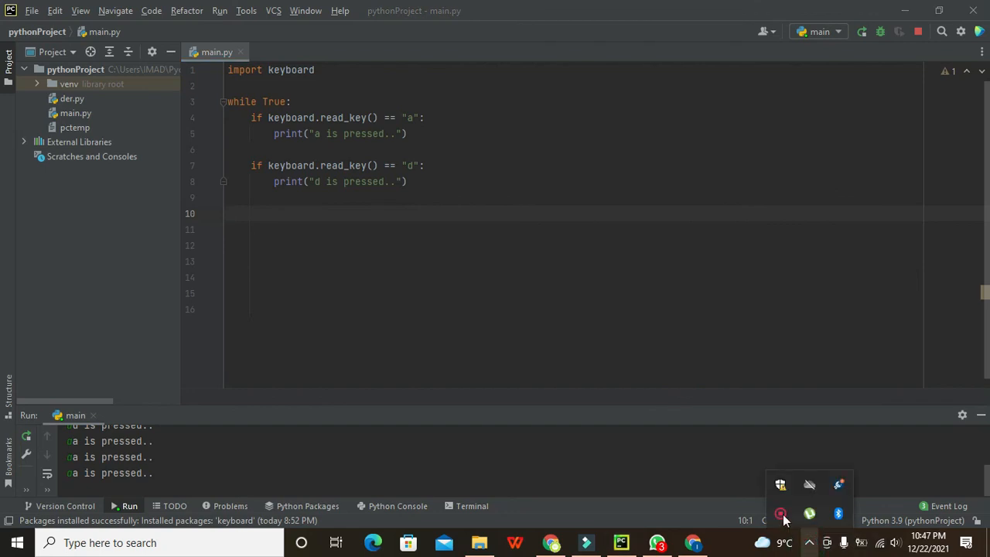
mouse_move(781, 513)
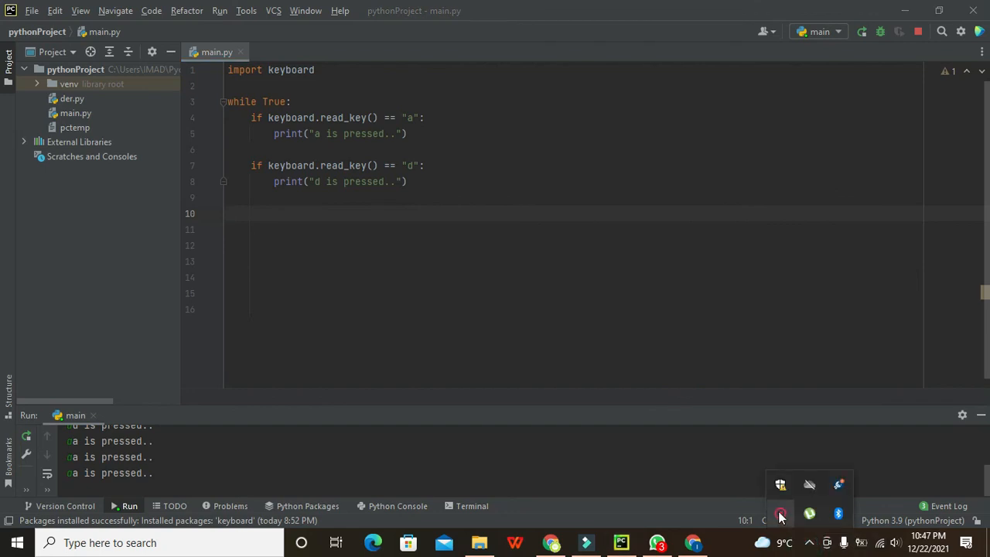